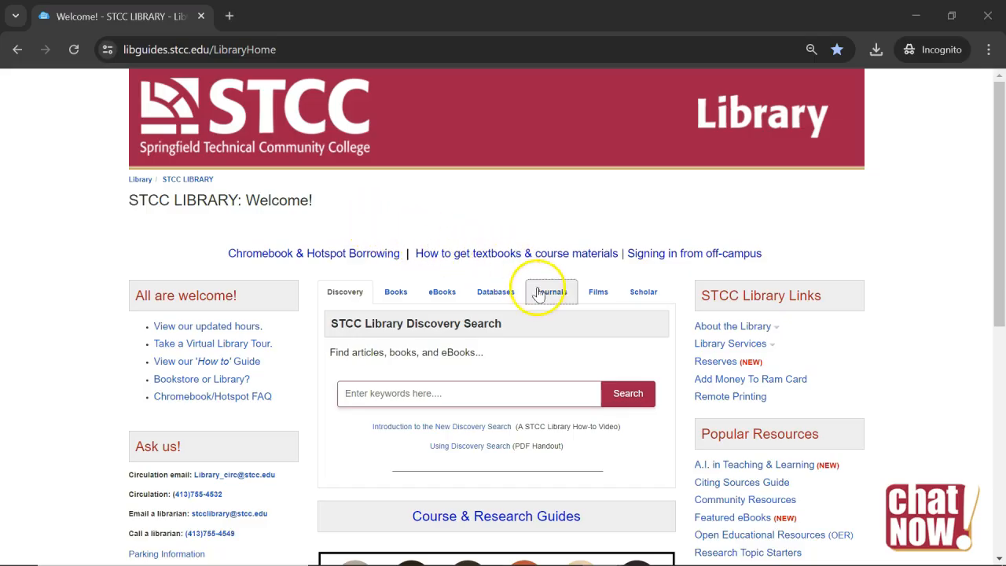
Step: Show the STCC Library Journals options and start the 'Search by Title or Browse by Subject' search
left_click(550, 291)
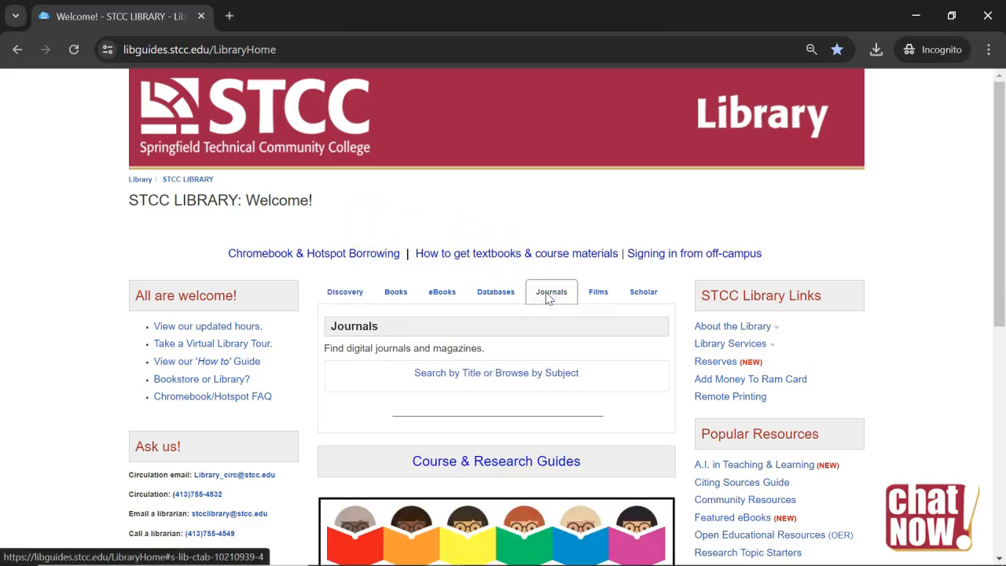
mouse_move(496, 372)
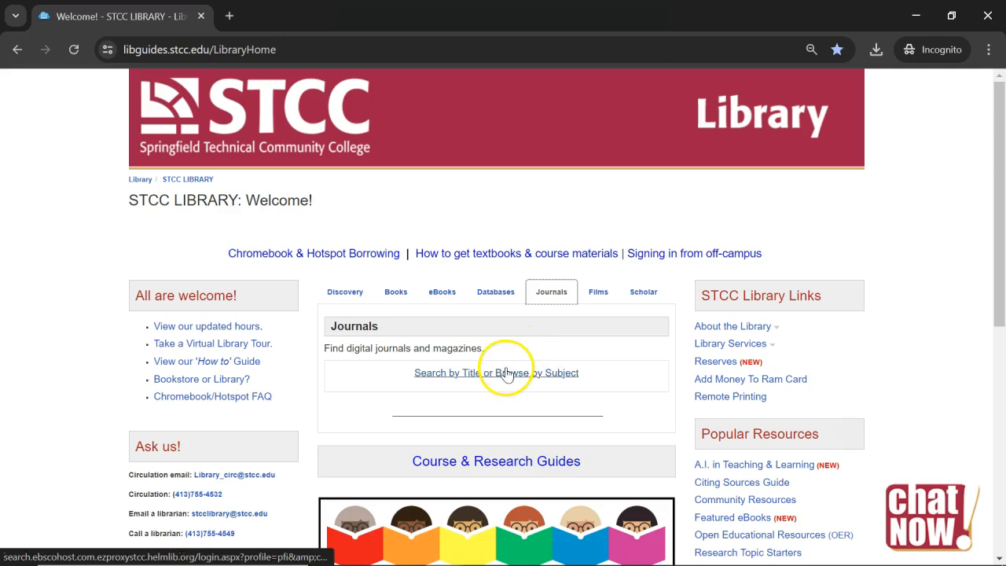
left_click(496, 372)
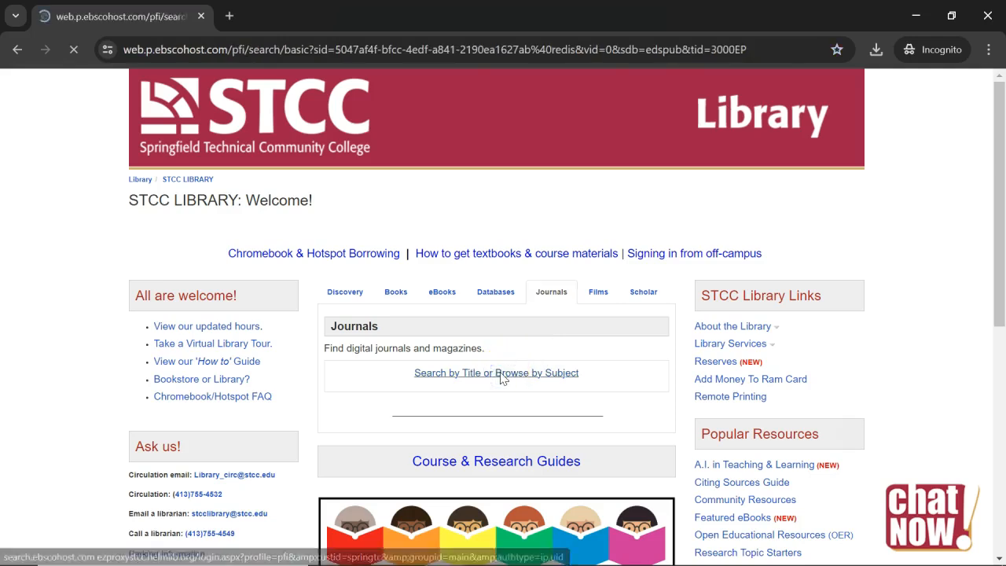
Step: Search Publication Finder for 'Harvard Business Review', skim the 23 results, and open the top one
left_click(495, 372)
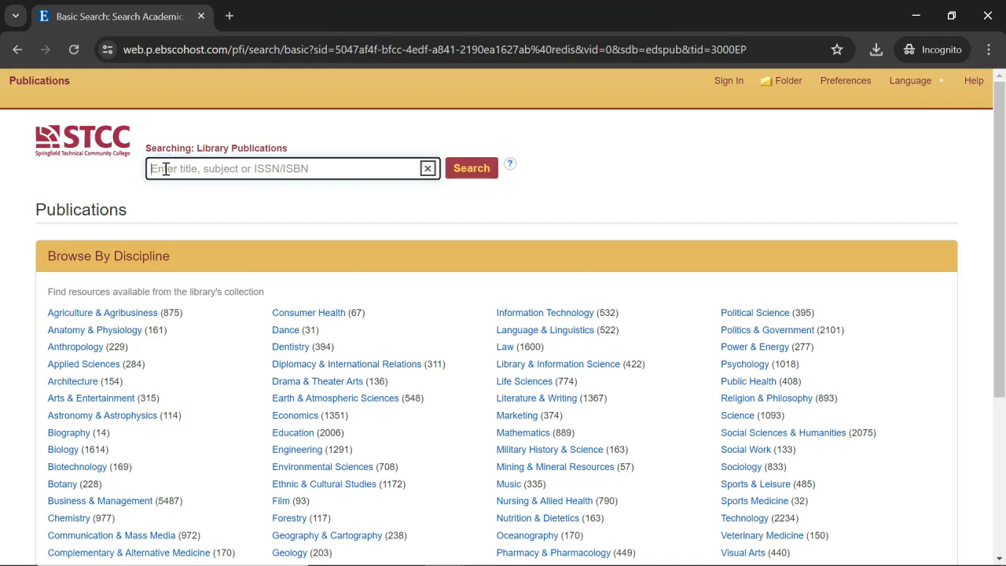
type("Harvard Business Review")
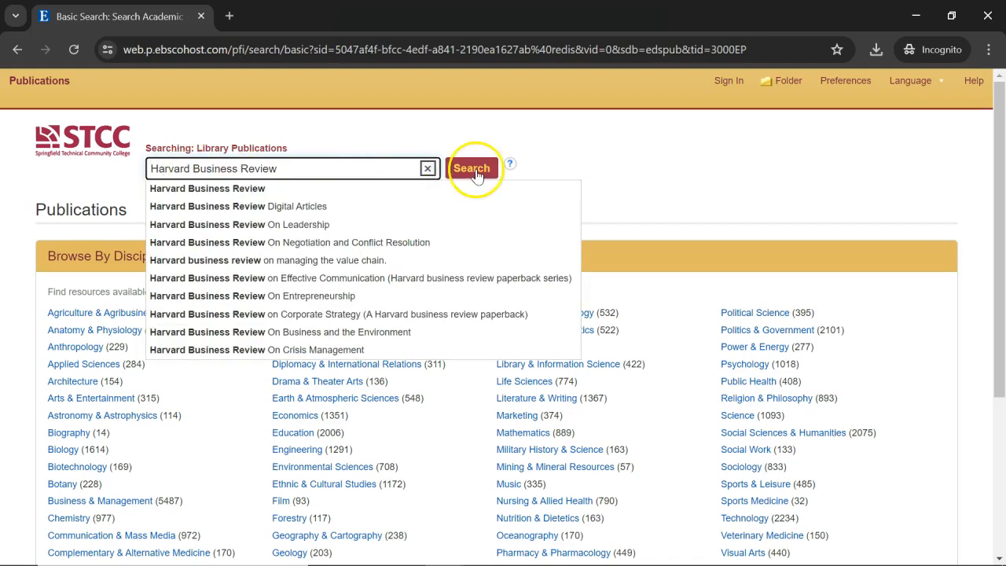
left_click(472, 168)
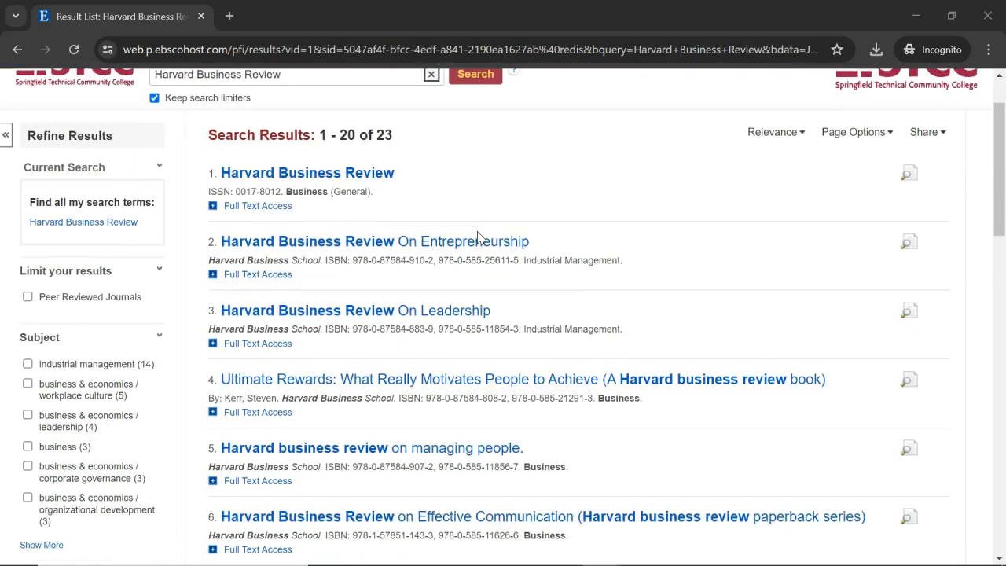
scroll("down", 3)
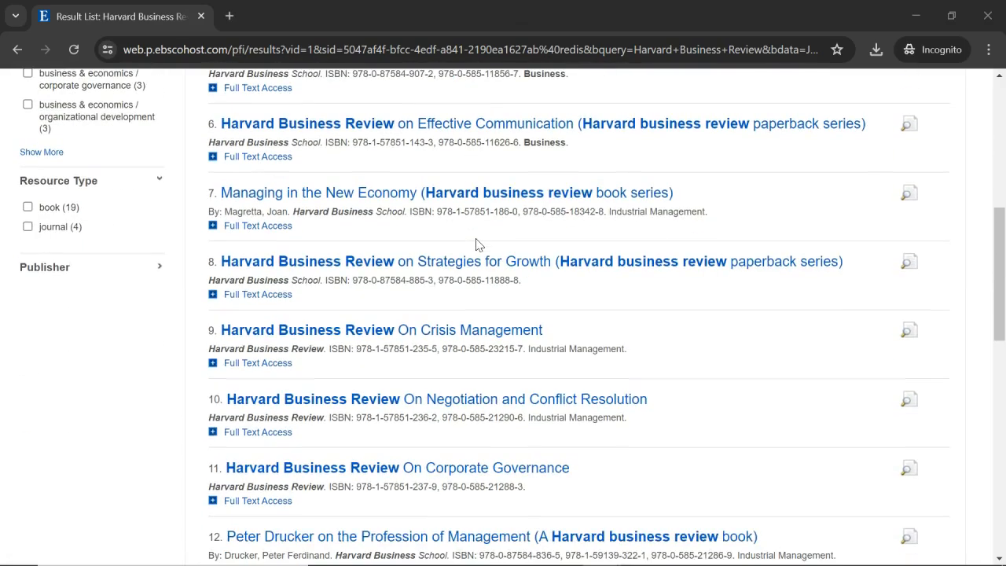
scroll("up", 3)
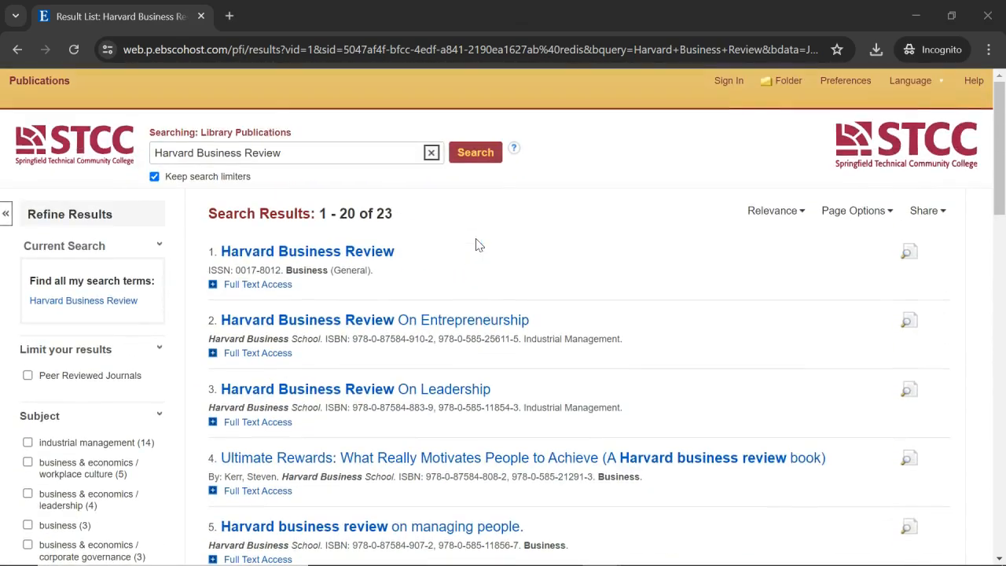
left_click(307, 251)
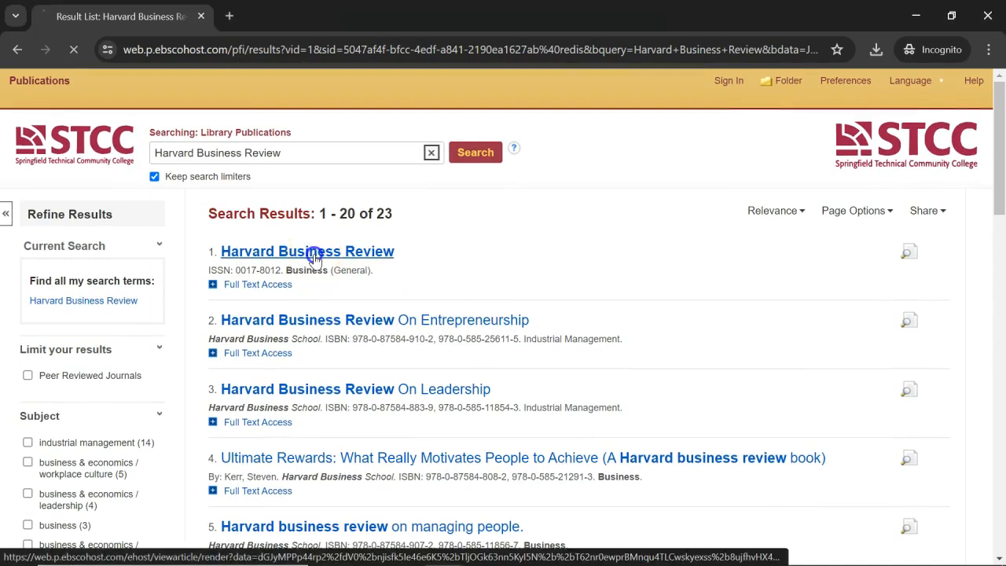
Step: Open the Harvard Business Review record and follow its Business Source Complete full-text link
left_click(307, 251)
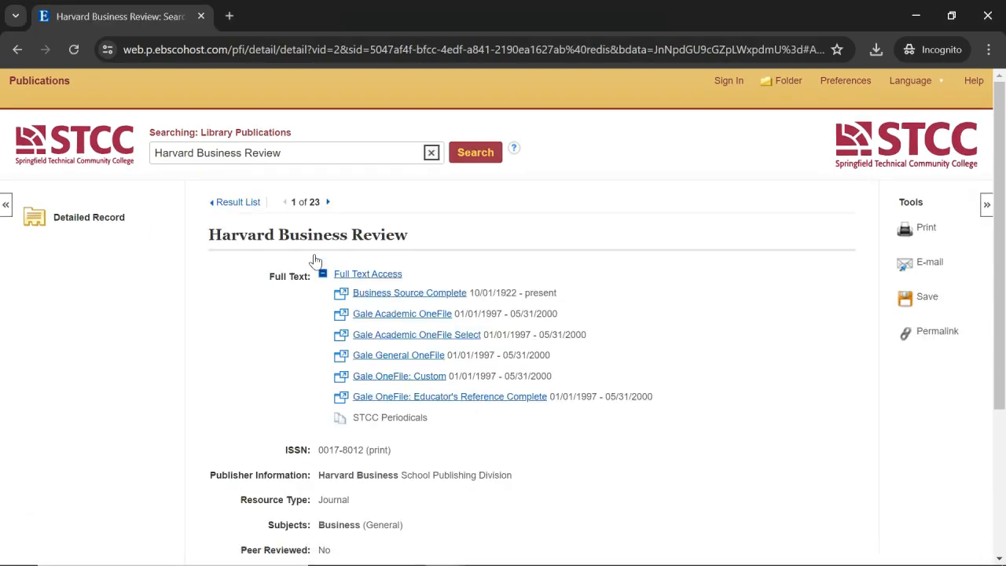
mouse_move(397, 193)
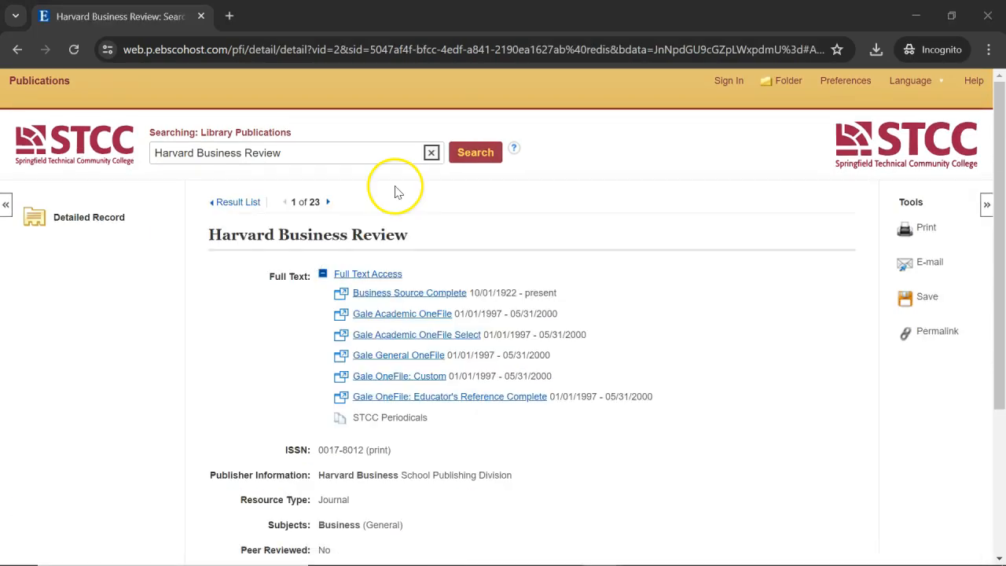
mouse_move(422, 352)
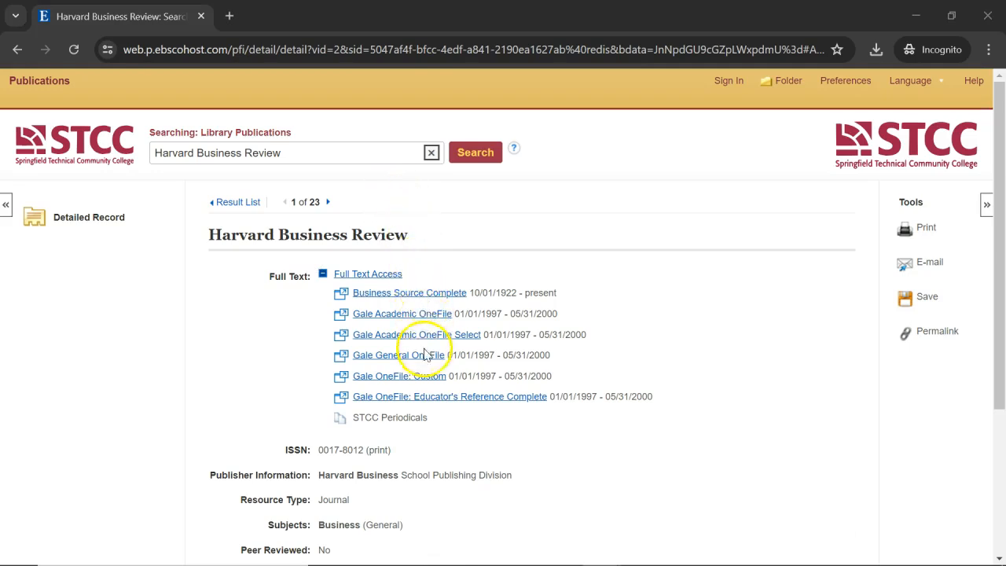
mouse_move(409, 292)
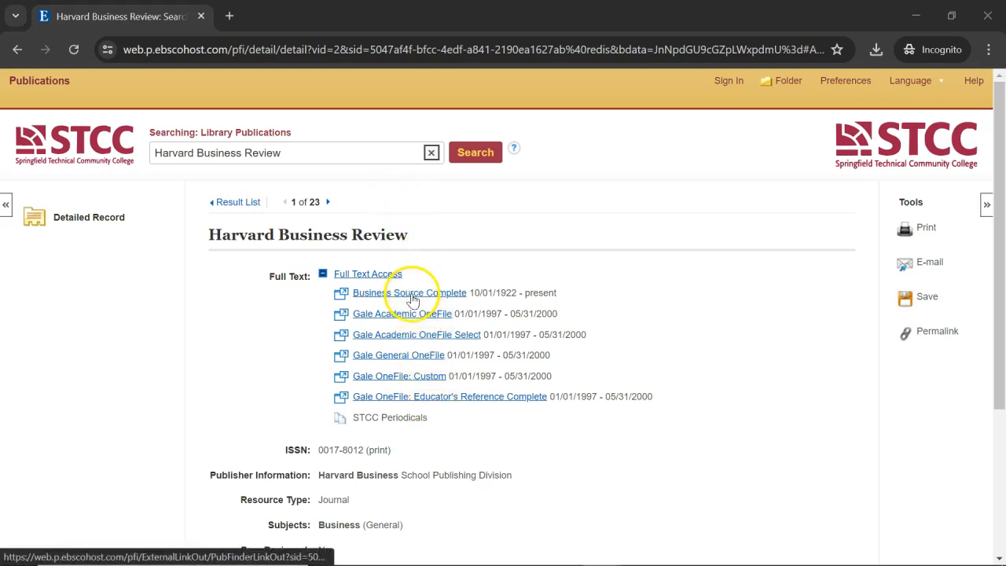
left_click(409, 293)
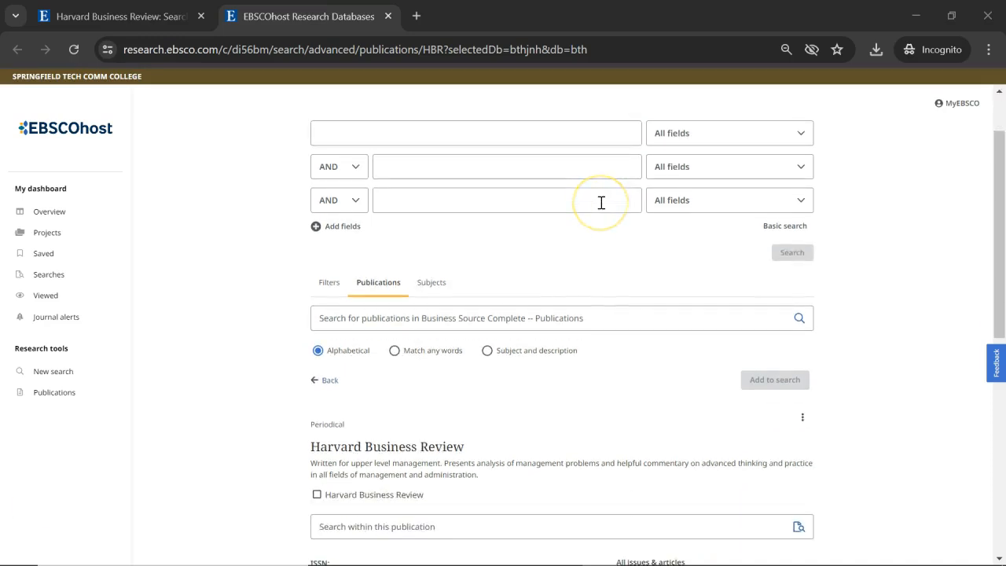
Step: Scroll the Harvard Business Review publication page and expand the 2024 and 2023 issue lists
scroll("down", 3)
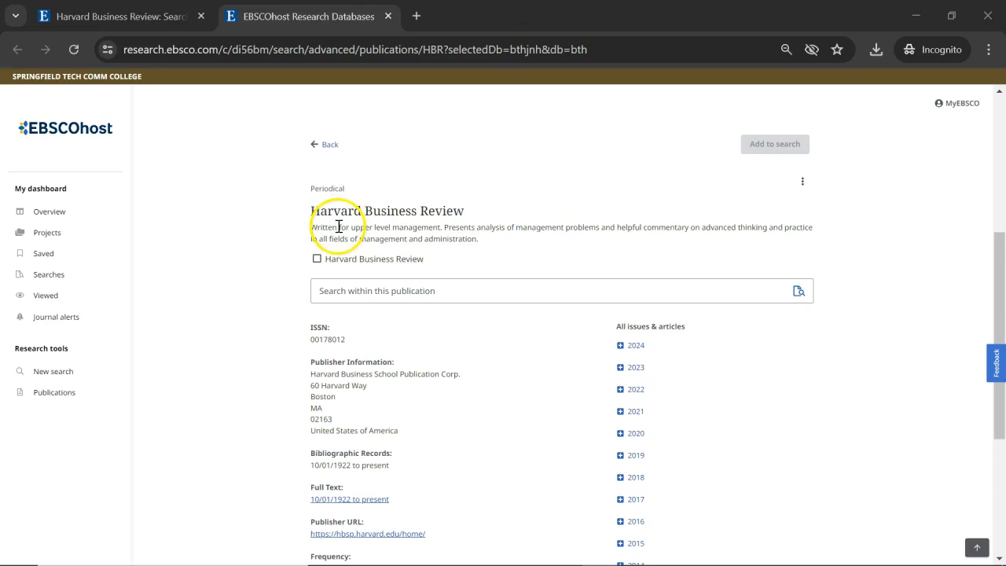
scroll("down", 3)
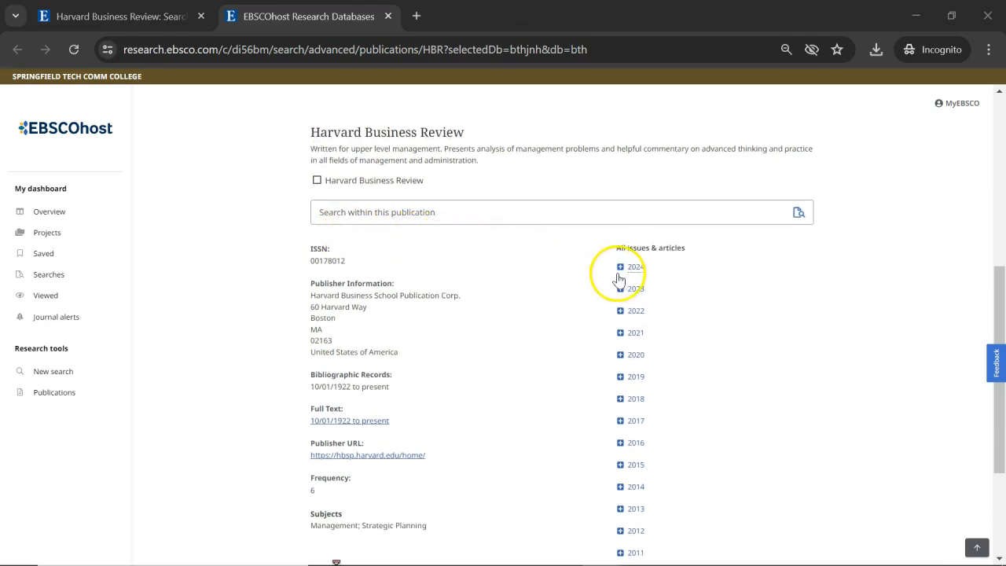
left_click(620, 266)
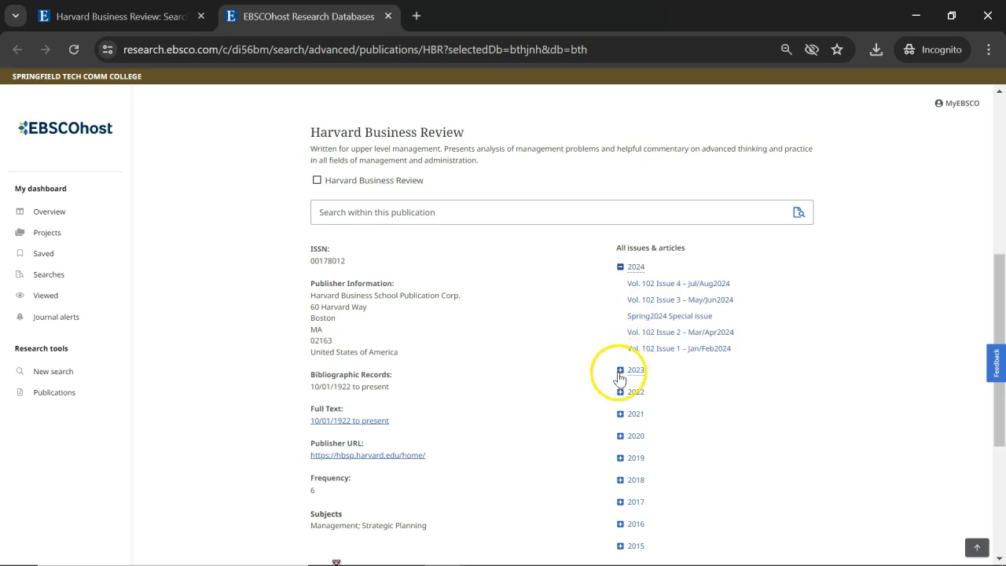
left_click(620, 370)
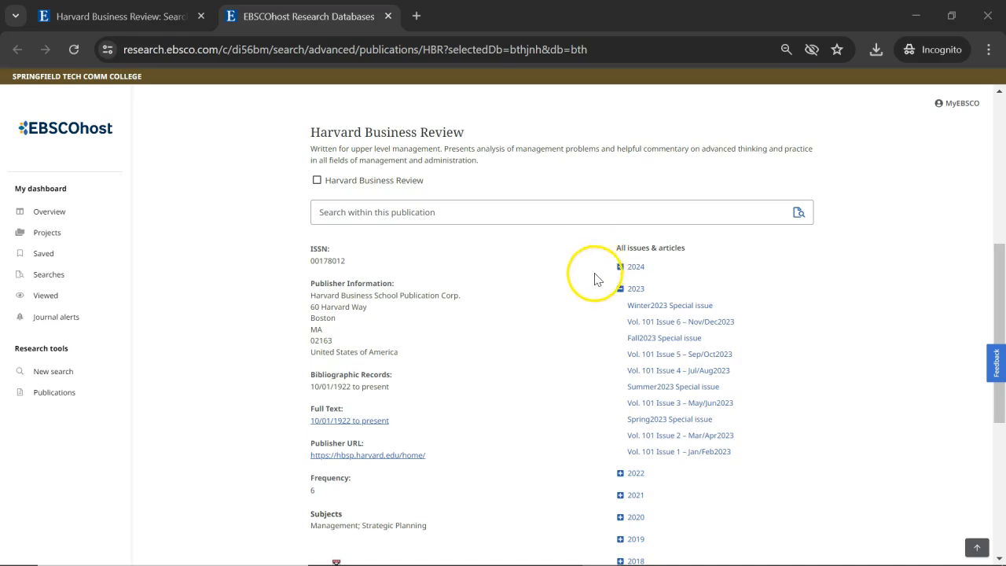
left_click(620, 289)
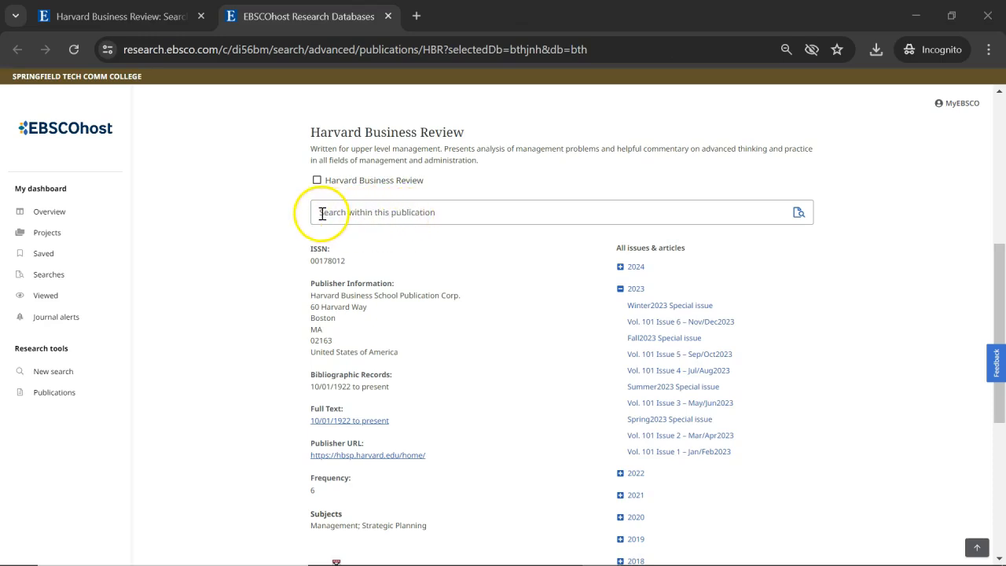
Step: Search within Harvard Business Review for 'Emotional intelligence'
type("Emotional intelligence")
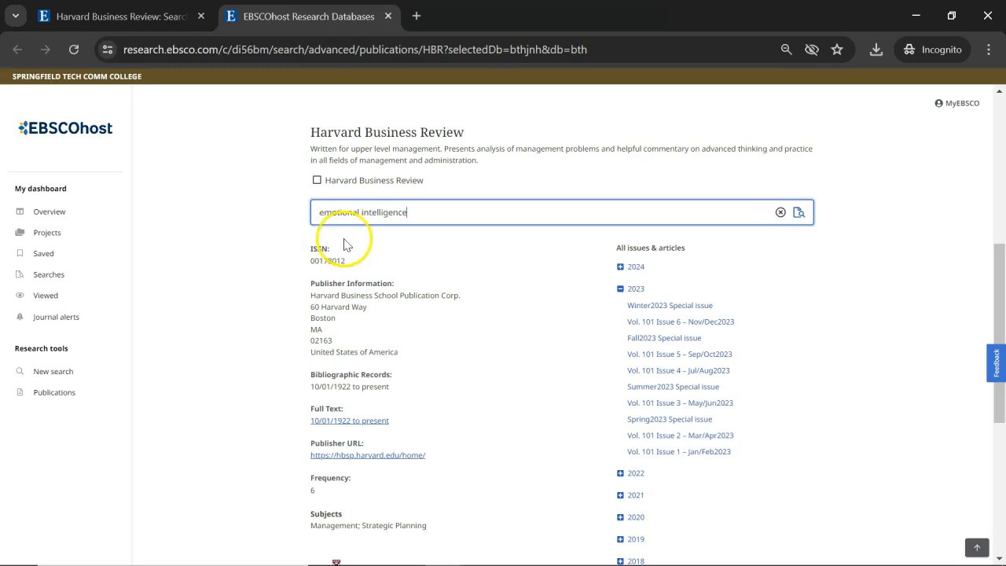
mouse_move(780, 232)
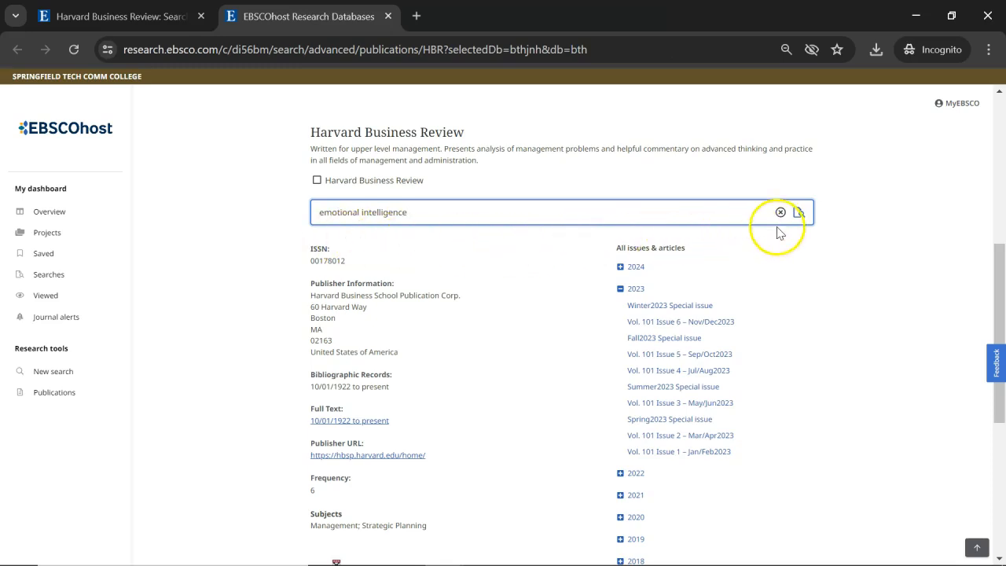
left_click(798, 212)
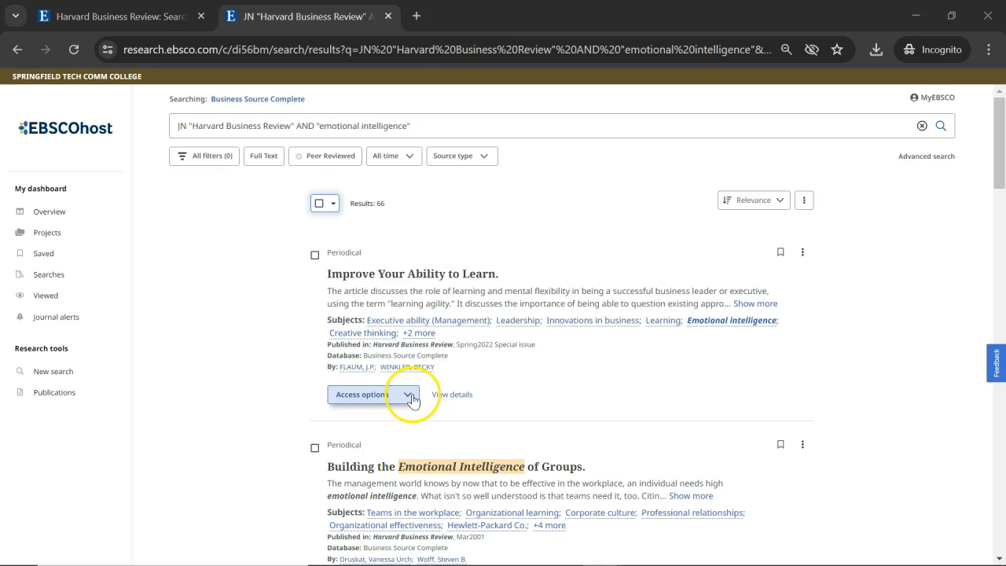
Step: Check the first result's access options, then open 'Improve Your Ability to Learn.'
left_click(408, 393)
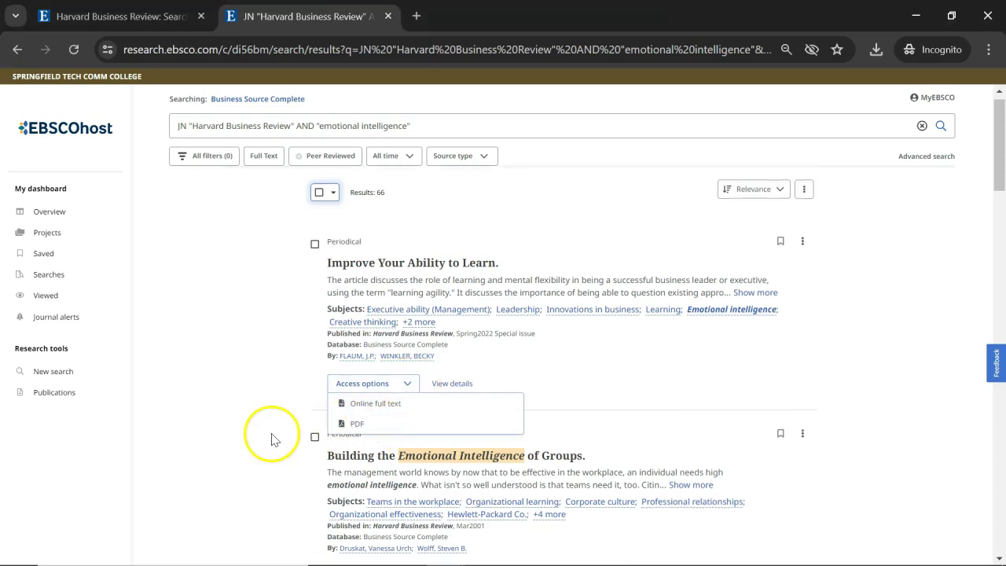
scroll("down", 3)
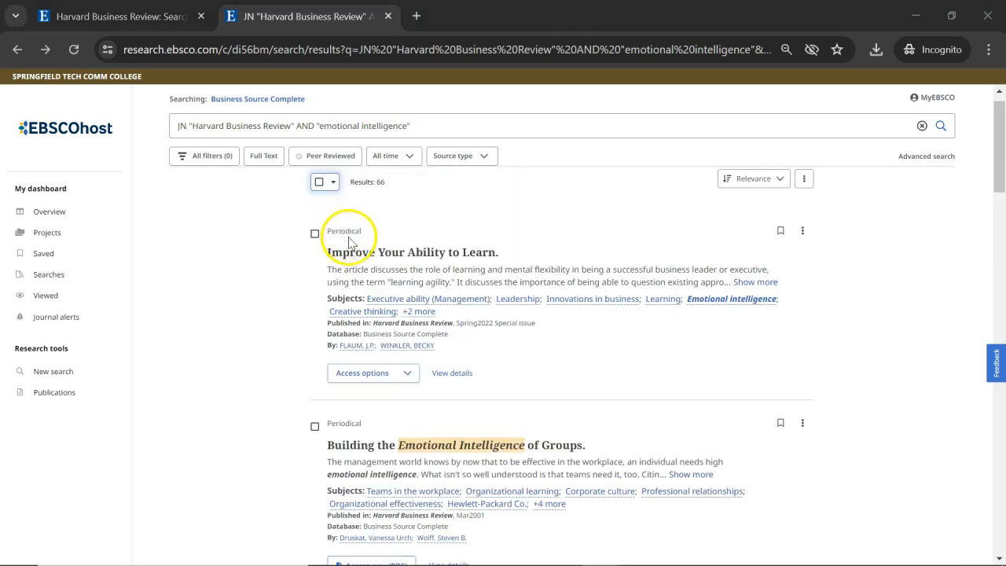
left_click(411, 253)
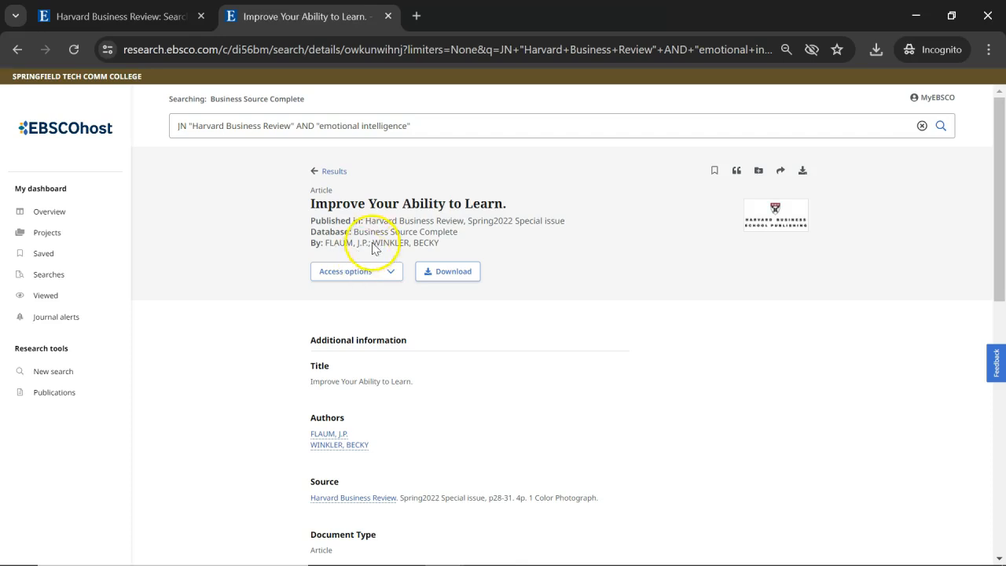
Step: Review the article's subjects and abstract, then return to the STCC Library home page tab
scroll("down", 3)
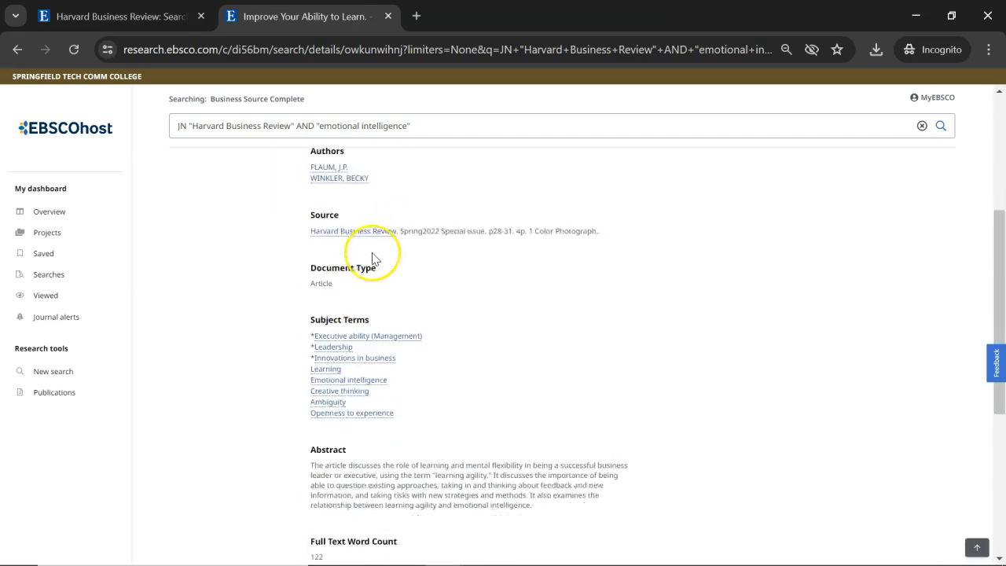
scroll("up", 3)
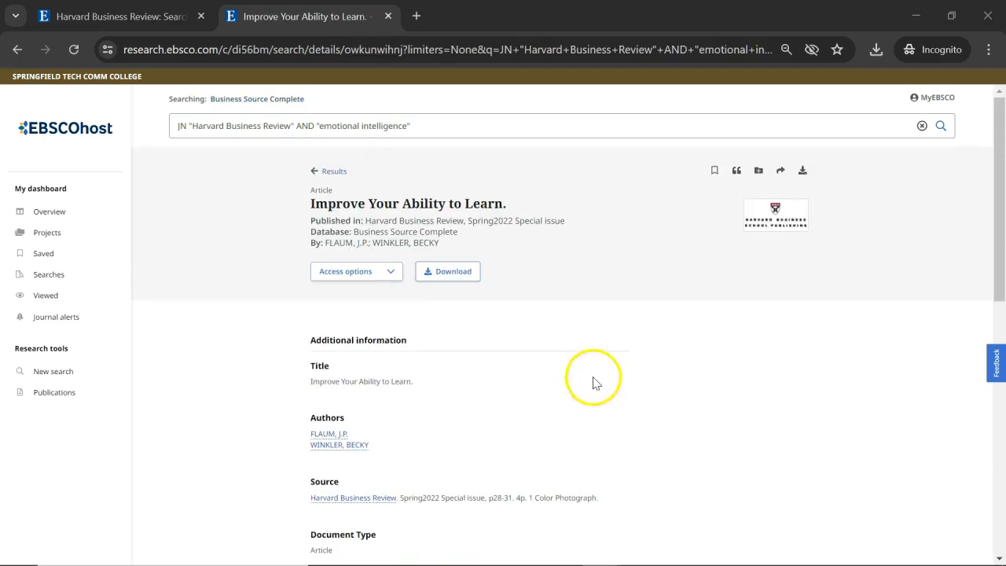
mouse_move(735, 170)
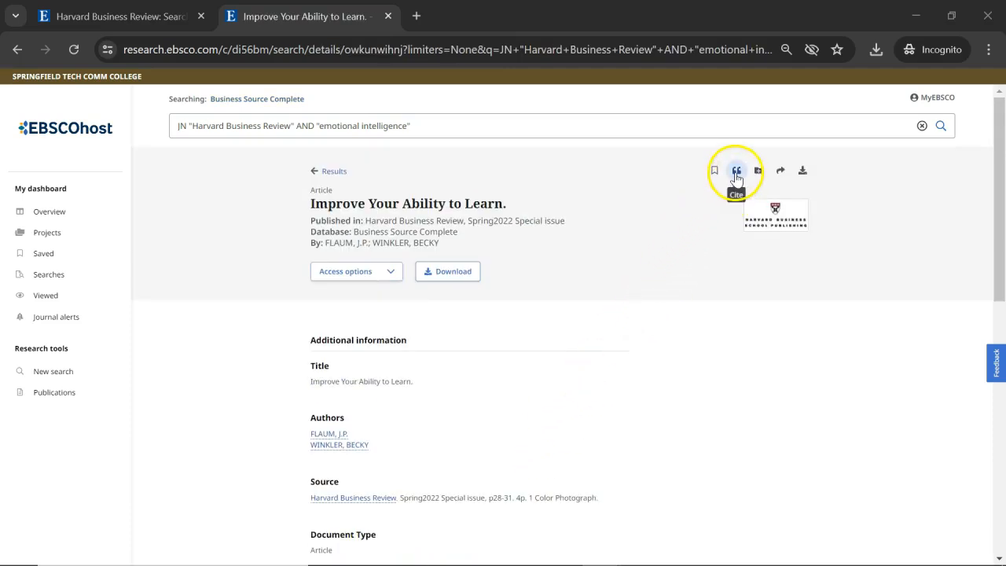
mouse_move(780, 170)
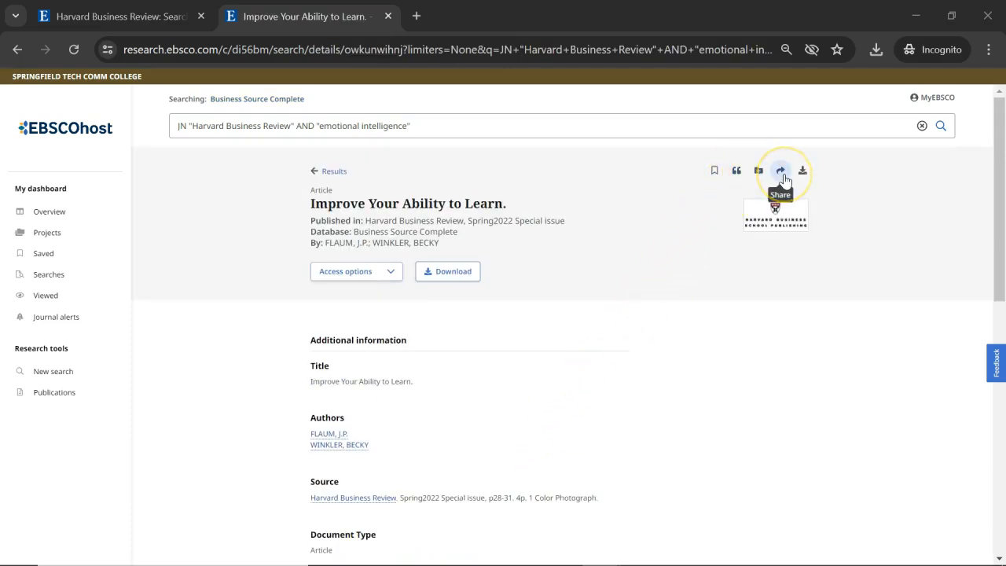
left_click(118, 15)
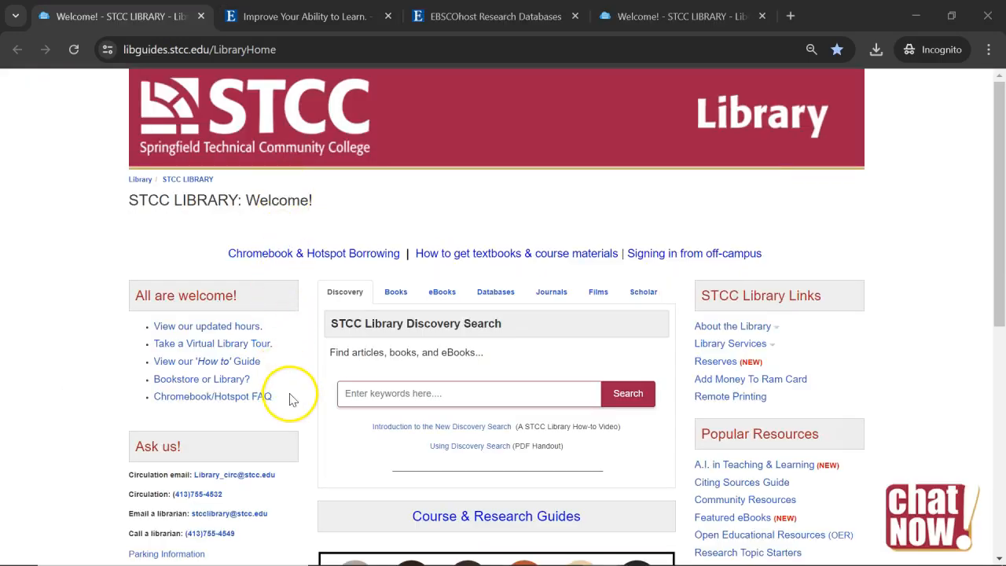
scroll("down", 3)
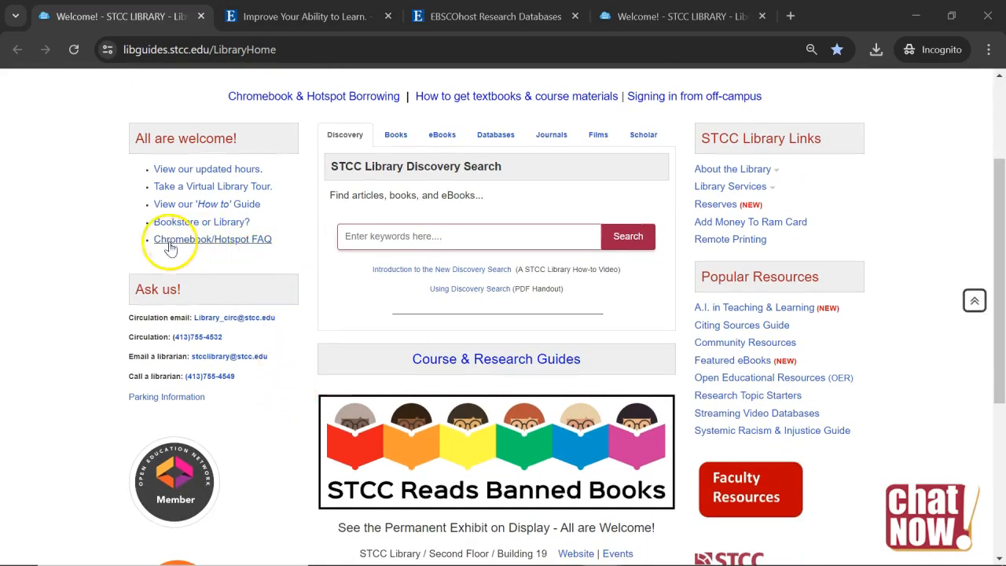
mouse_move(253, 265)
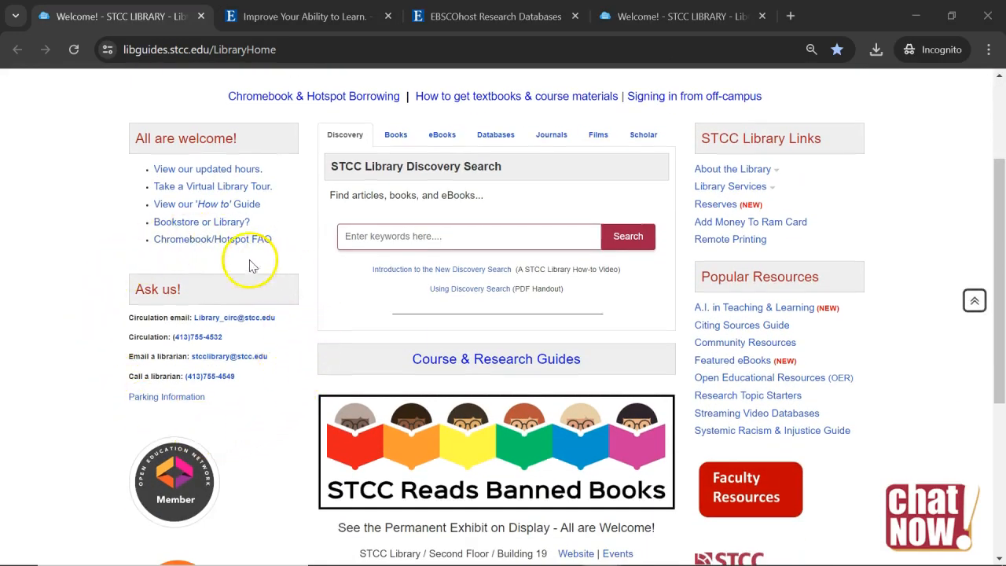
mouse_move(305, 348)
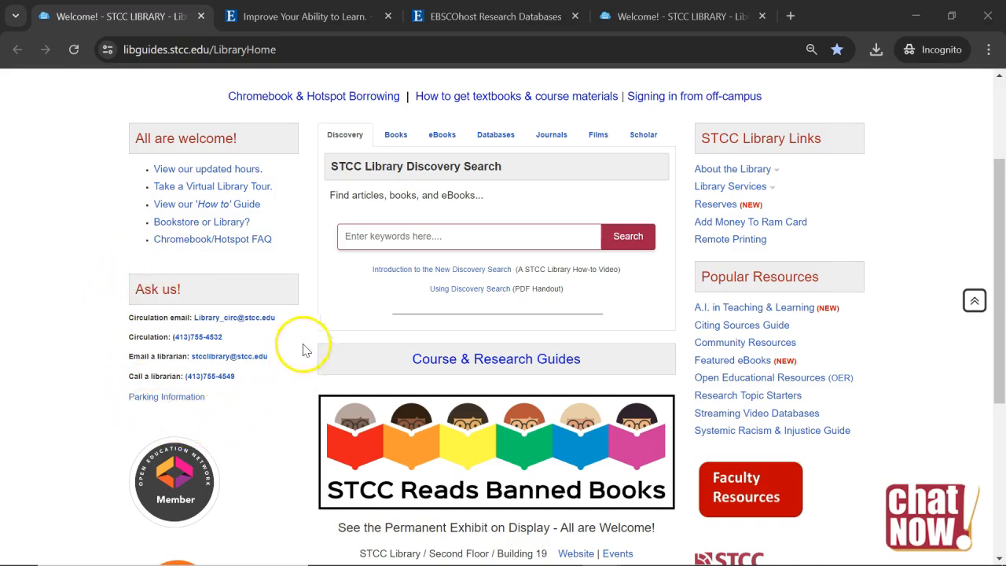
mouse_move(165, 432)
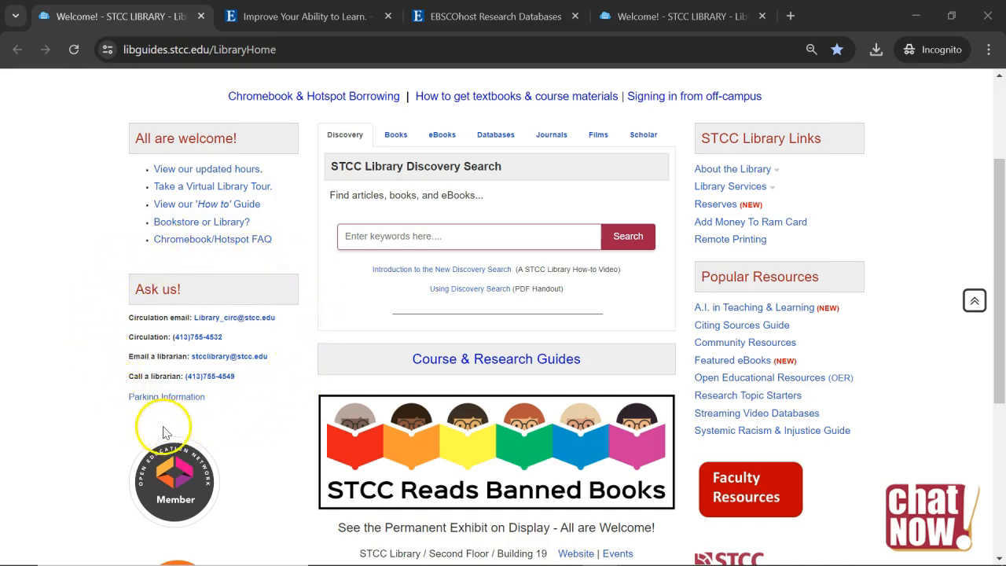